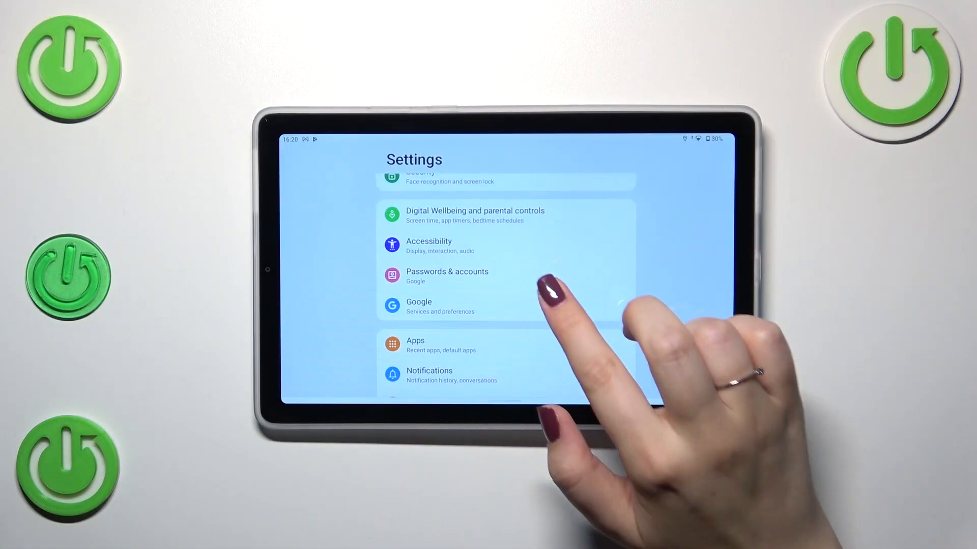
# Go to the System page of Settings.
pyautogui.scroll(-3)
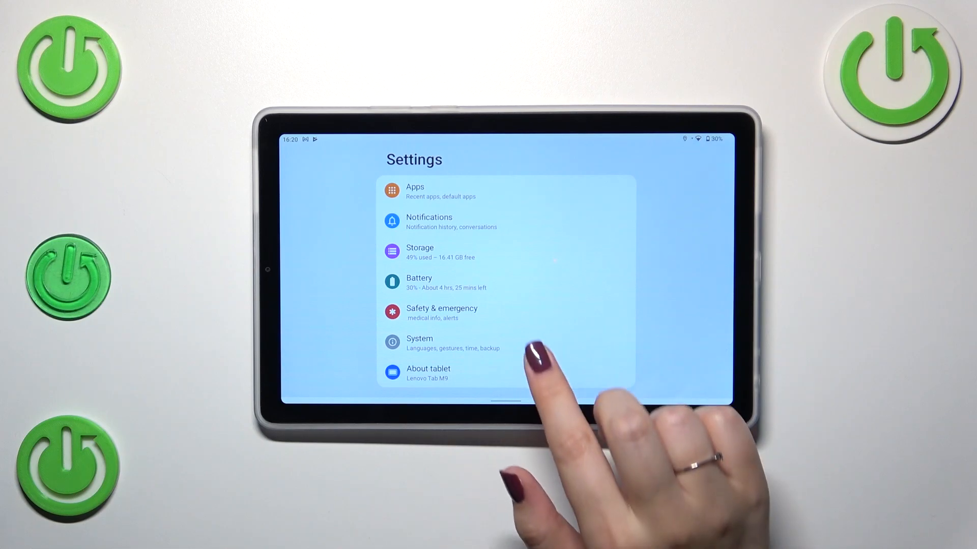
pyautogui.click(419, 343)
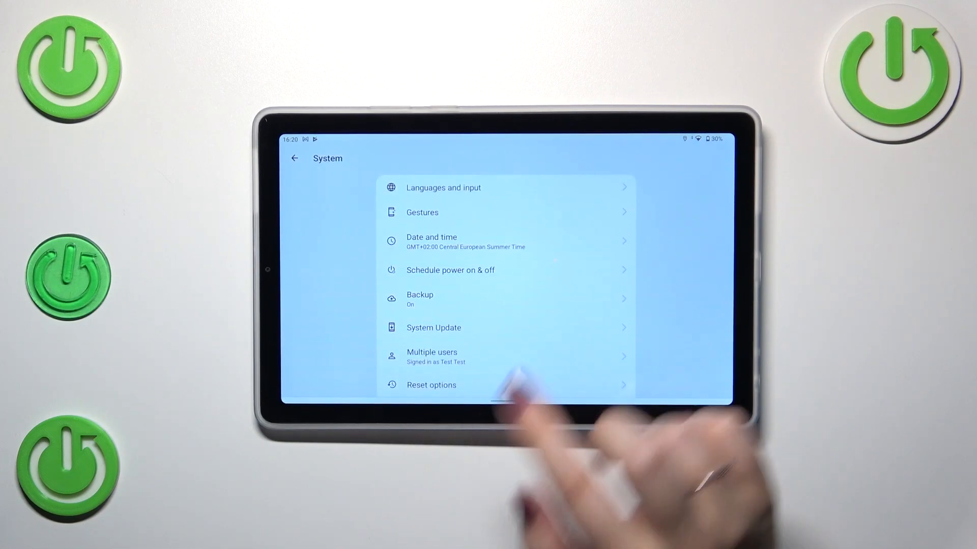
# Go to Date and time and bring up the Set time automatically choices.
pyautogui.click(430, 243)
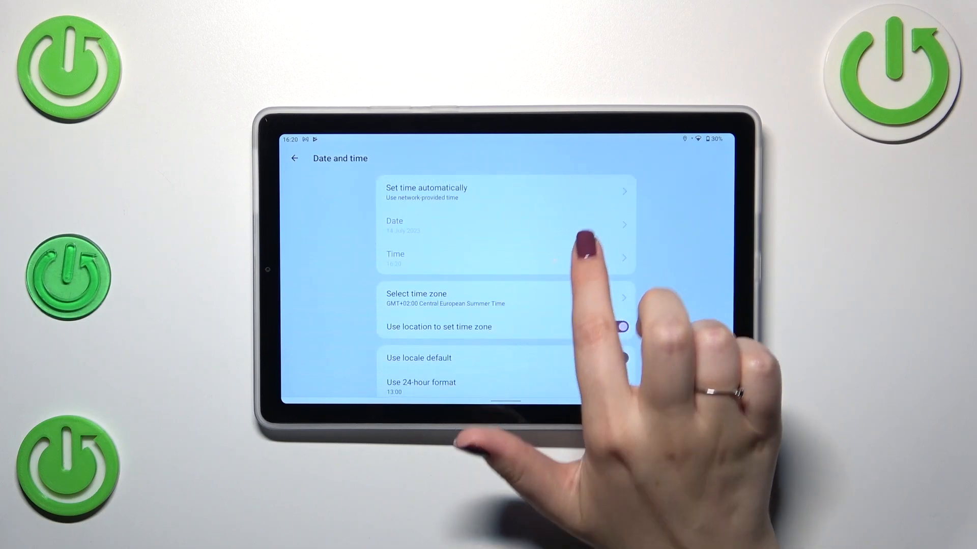
pyautogui.click(616, 327)
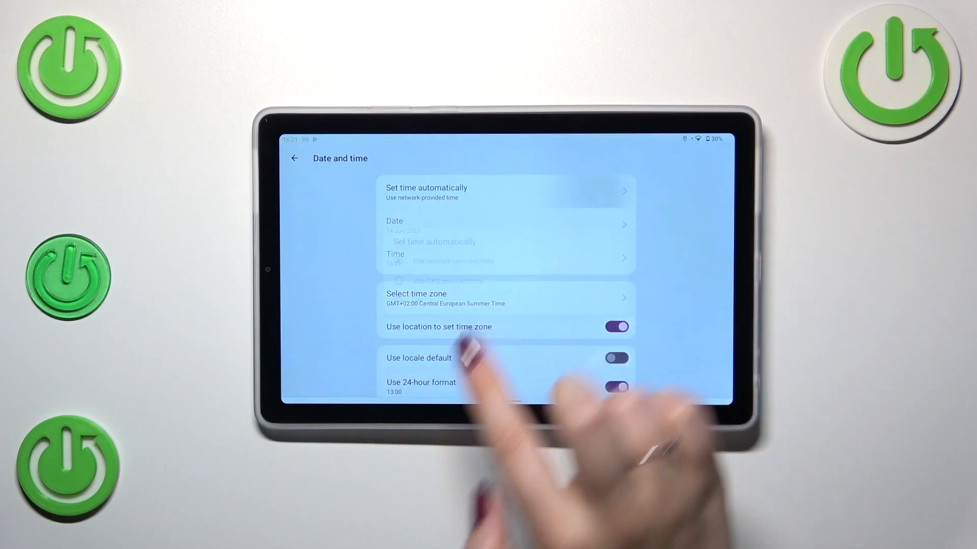
# Turn automatic time off, set the date to 19 April 2024 and the time to 09:11.
pyautogui.click(426, 192)
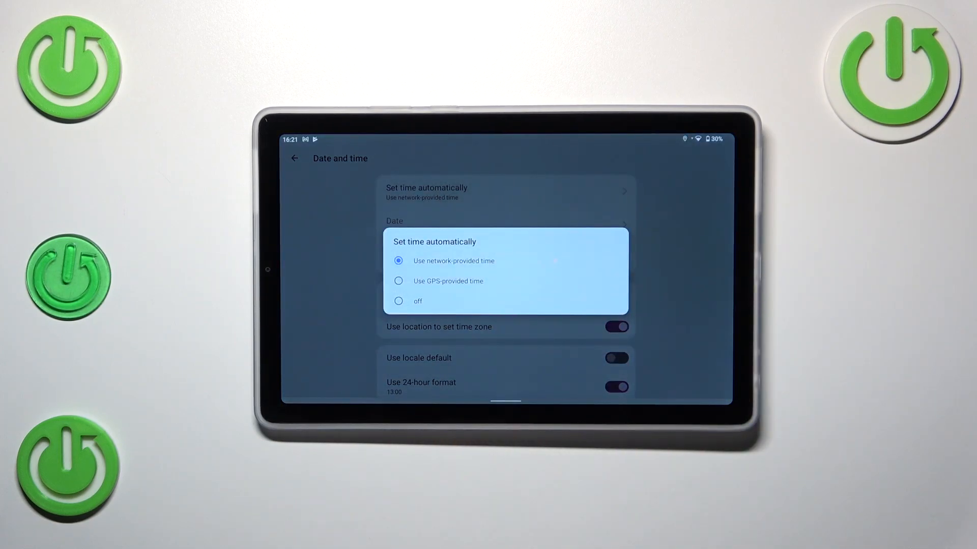
pyautogui.click(417, 301)
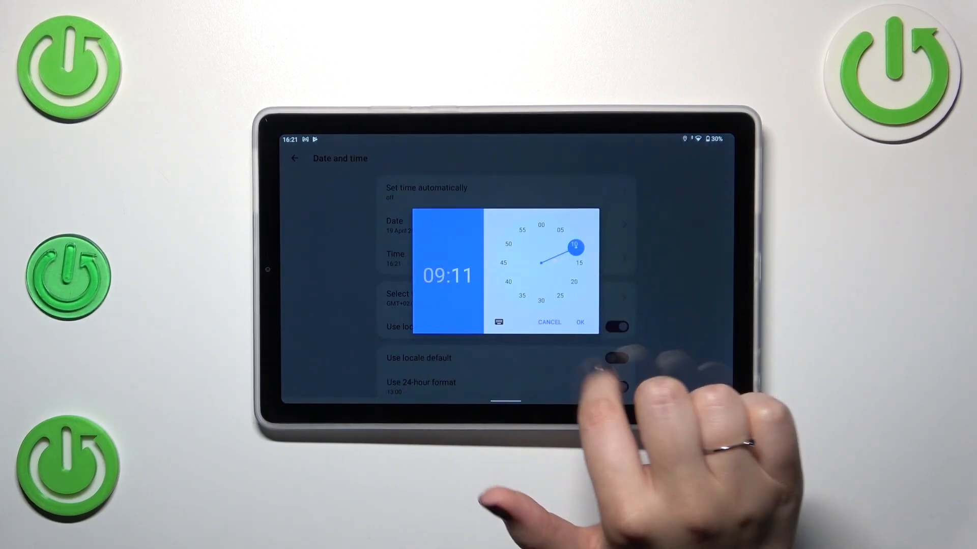
pyautogui.click(579, 323)
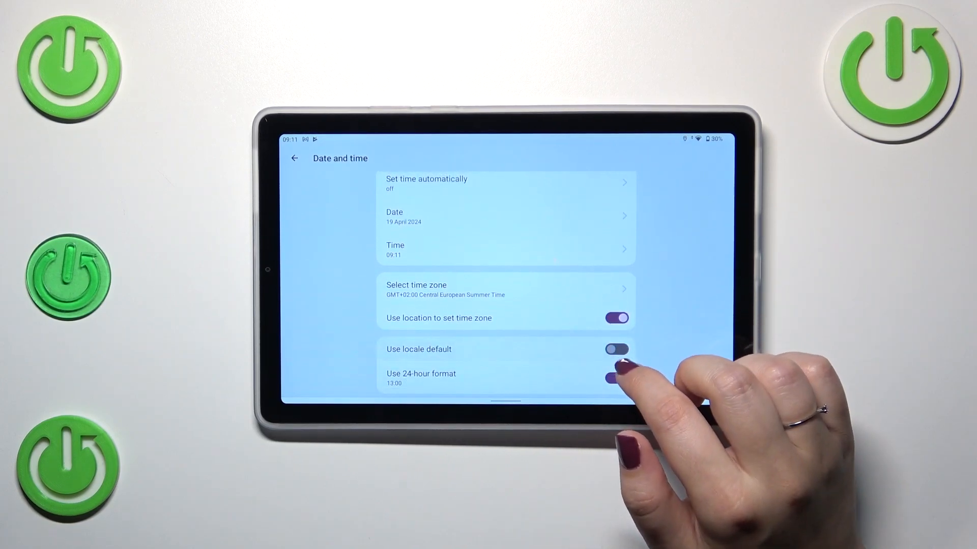
# With location-based time zone off, choose region Costa Rica for GMT-06:00 Central Standard Time.
pyautogui.click(615, 318)
pyautogui.write('да')
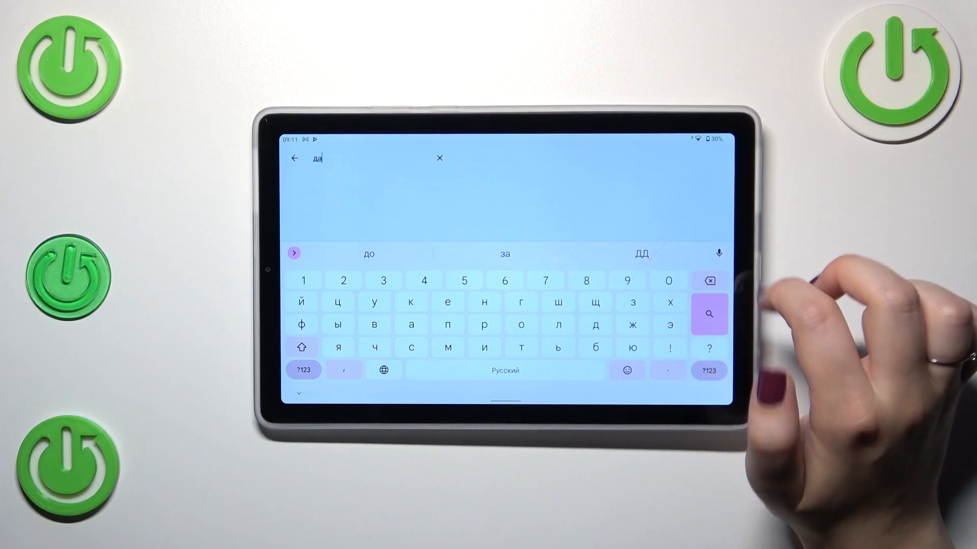
pyautogui.click(440, 159)
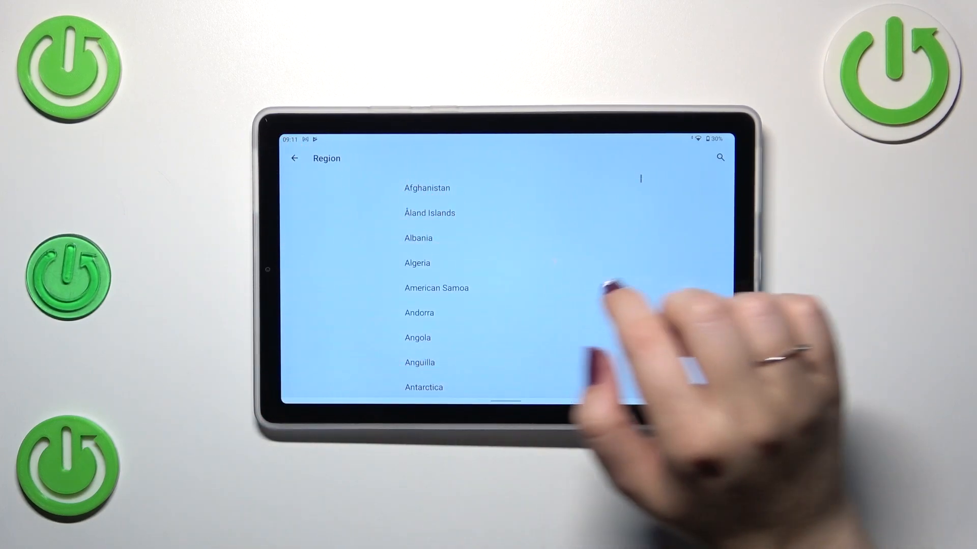
pyautogui.scroll(-3)
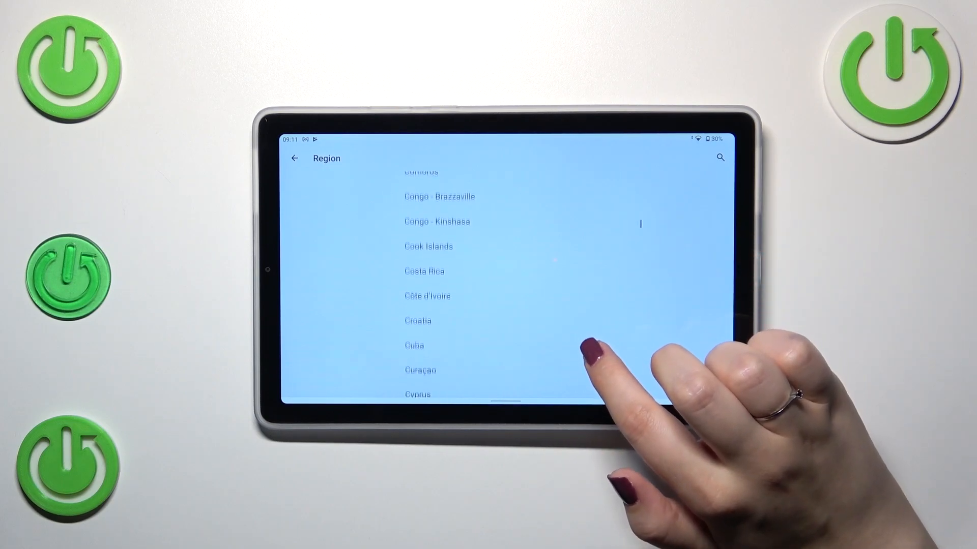
pyautogui.click(424, 270)
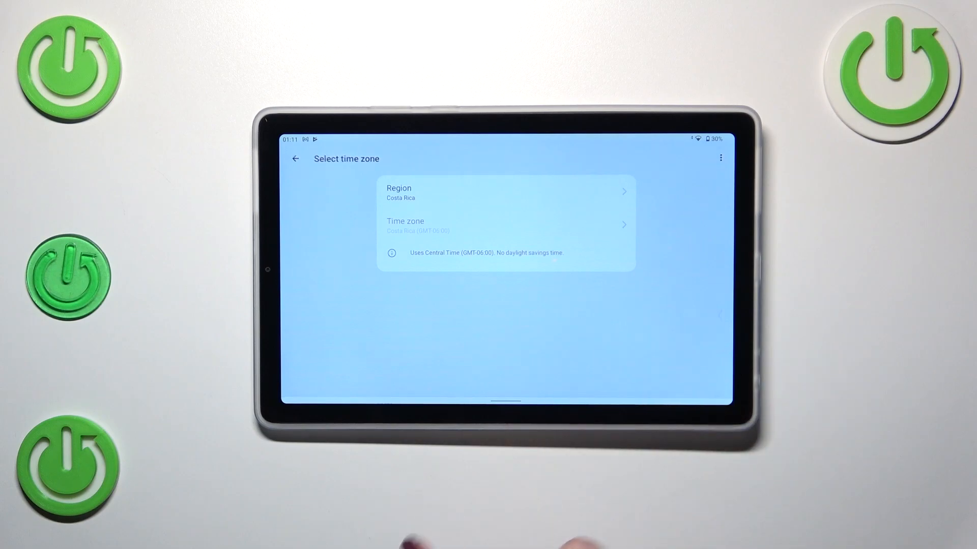
pyautogui.click(295, 159)
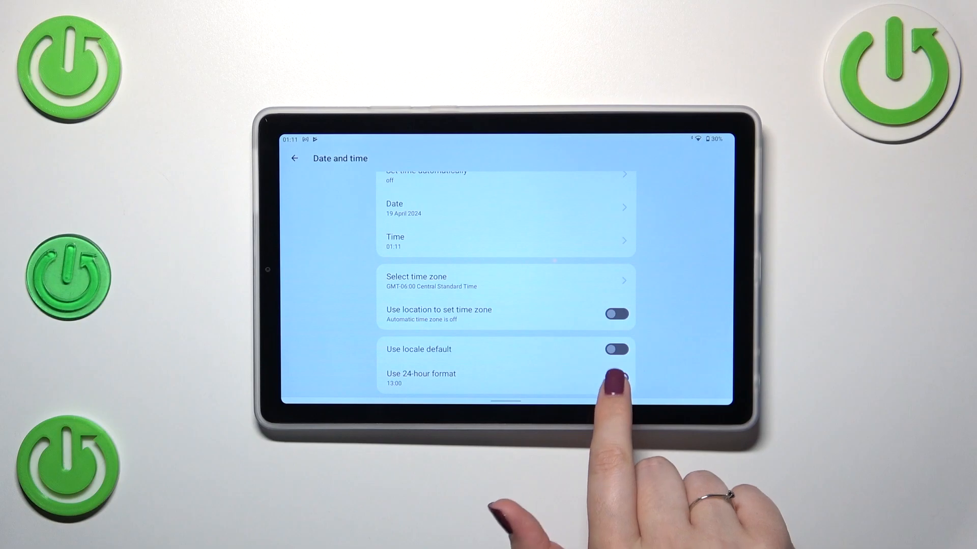
# Turn off Use 24-hour format so the clock shows 1:11 am.
pyautogui.click(616, 378)
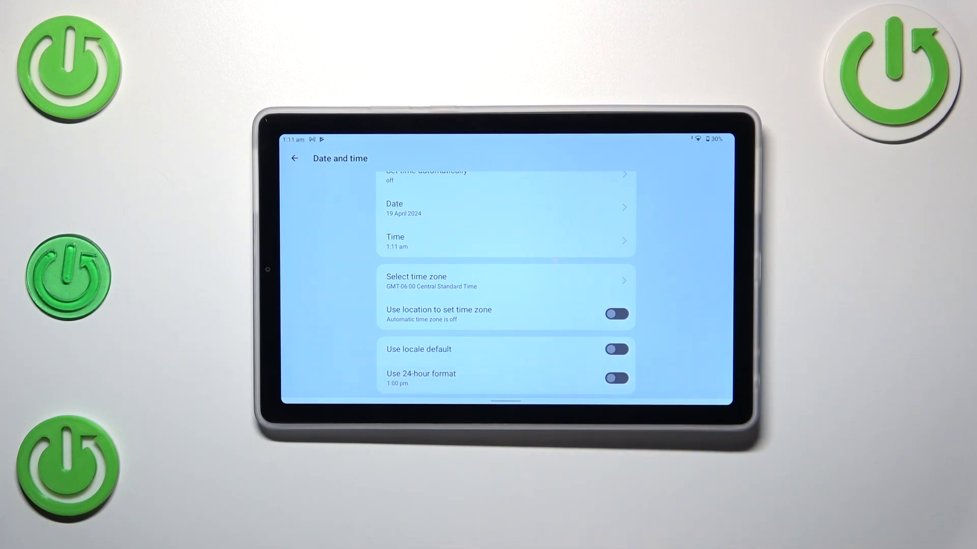
pyautogui.scroll(-3)
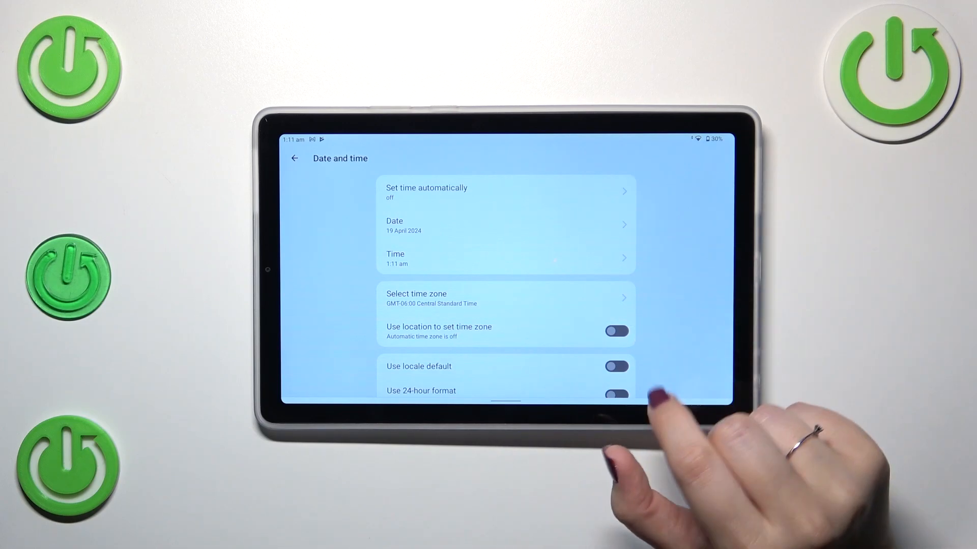
# Re-enable Use location to set time zone and bring up the automatic time choices.
pyautogui.click(615, 331)
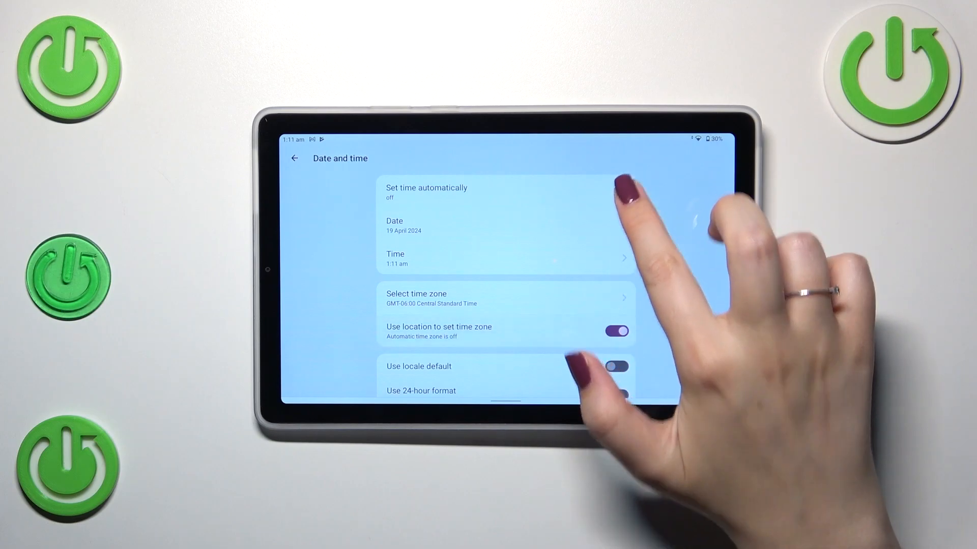
pyautogui.click(426, 192)
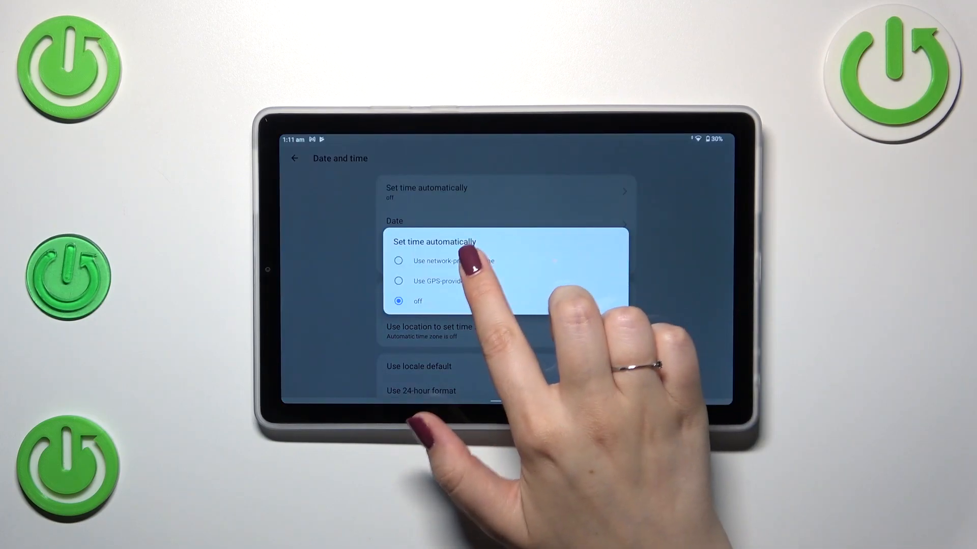